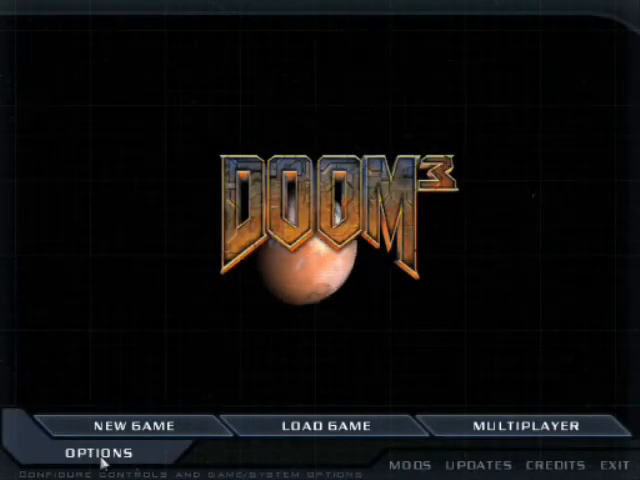
Load an installed mod from the Doom 3 Mods list and fire the weapon in-game.
left_click(408, 464)
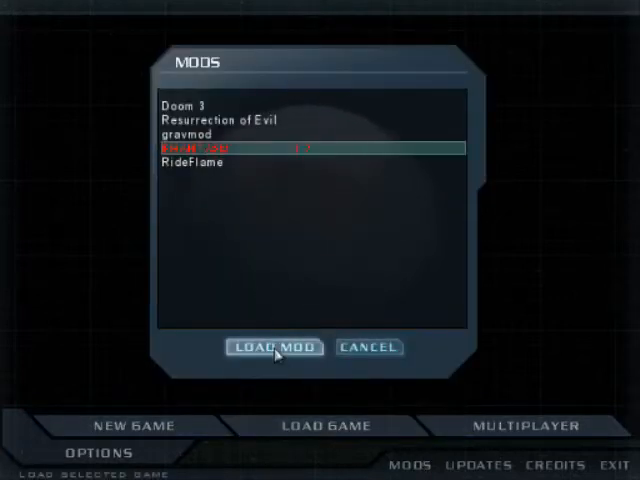
left_click(272, 348)
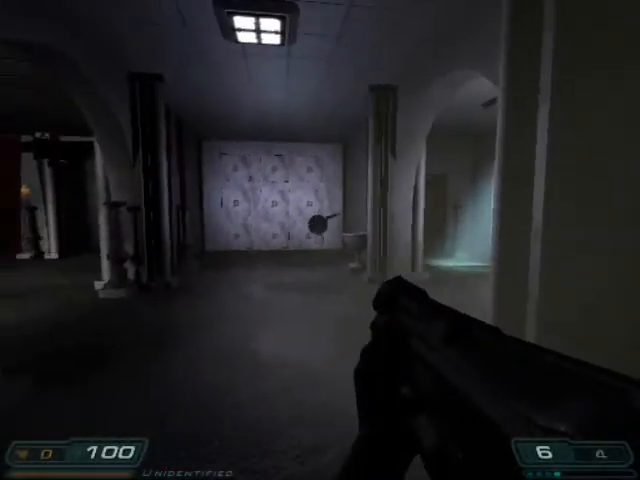
left_click(320, 240)
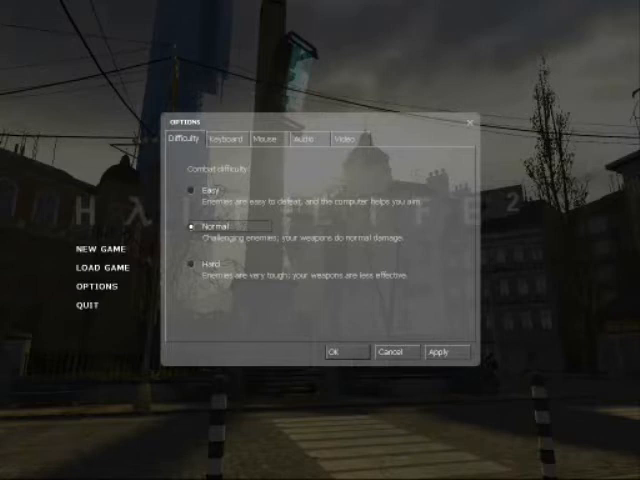
Reach the Advanced keyboard options holding the developer console setting.
left_click(224, 138)
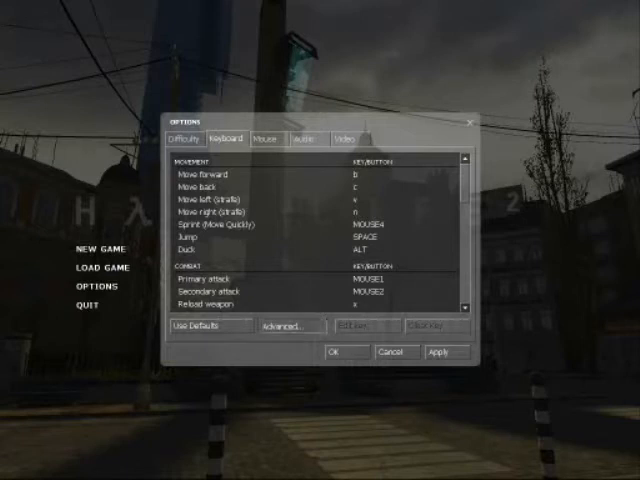
left_click(288, 326)
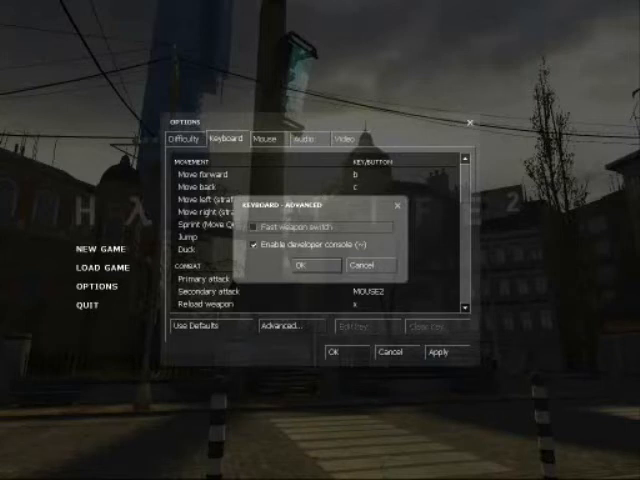
left_click(298, 264)
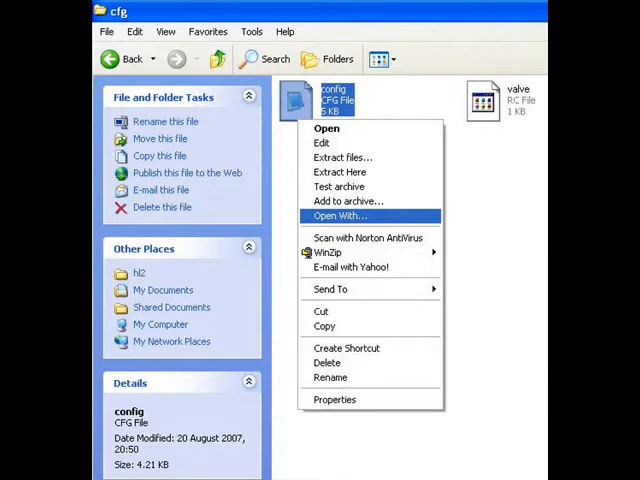
Choose Notepad from Open With as the program for config.cfg.
left_click(340, 216)
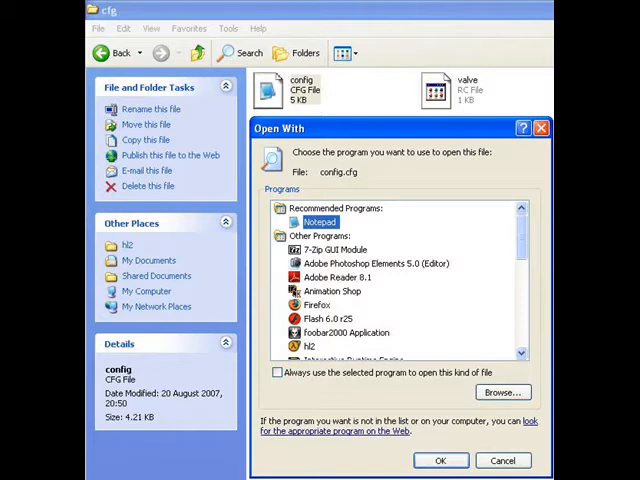
left_click(440, 460)
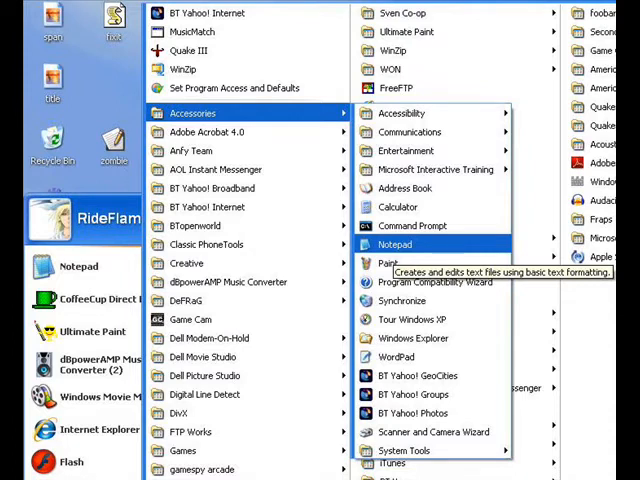
Launch Notepad from Start > All Programs > Accessories.
left_click(396, 244)
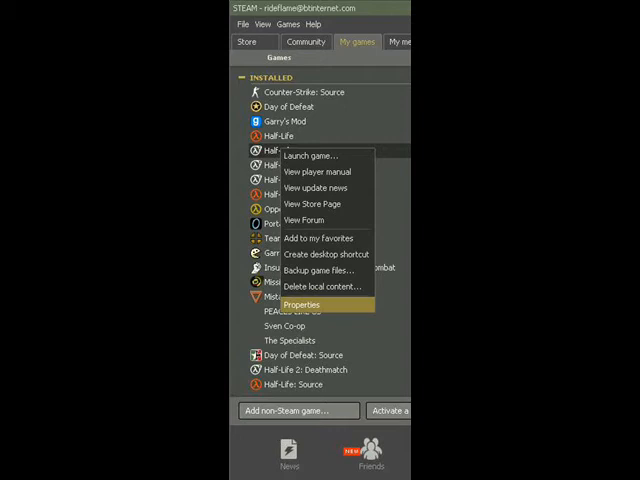
Set Half-Life 2's Steam launch options to +exec autoexec.cfg and confirm.
left_click(304, 304)
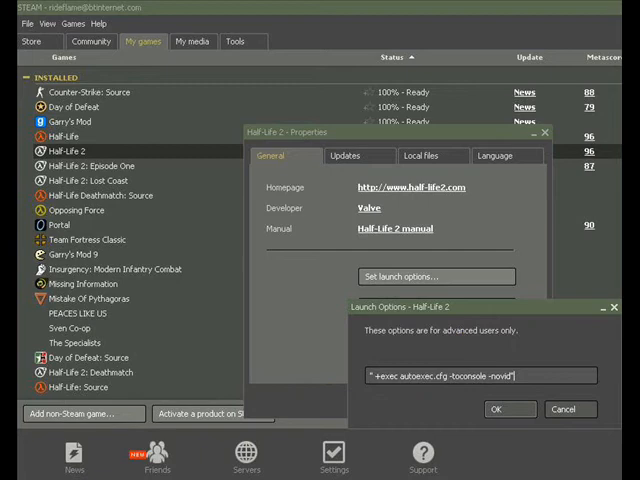
left_click(510, 408)
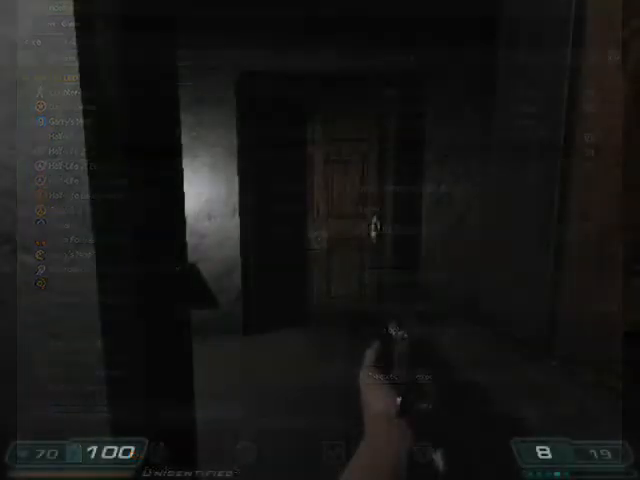
mouse_move(320, 240)
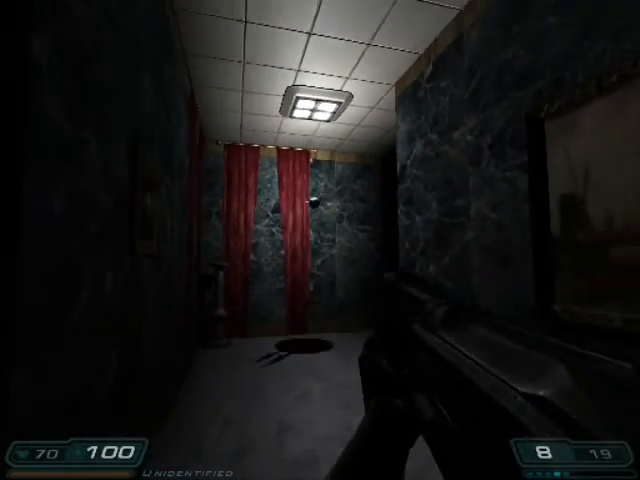
mouse_move(320, 240)
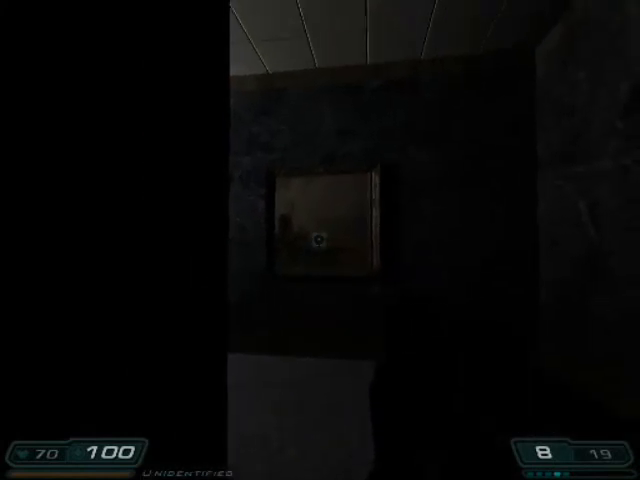
Fire one shot down the dark corridor, leaving 7 rounds loaded.
left_click(320, 240)
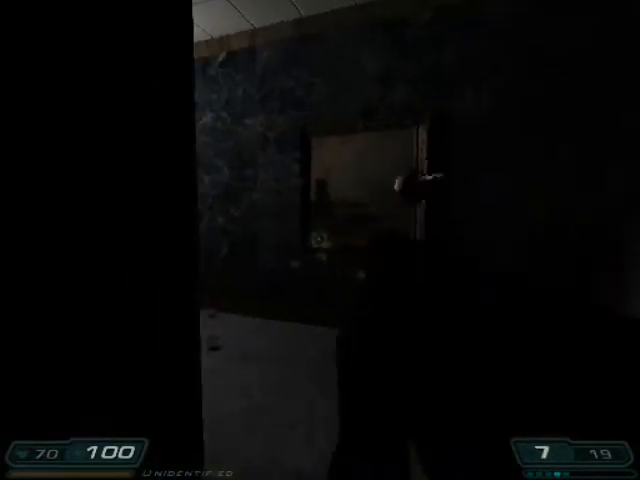